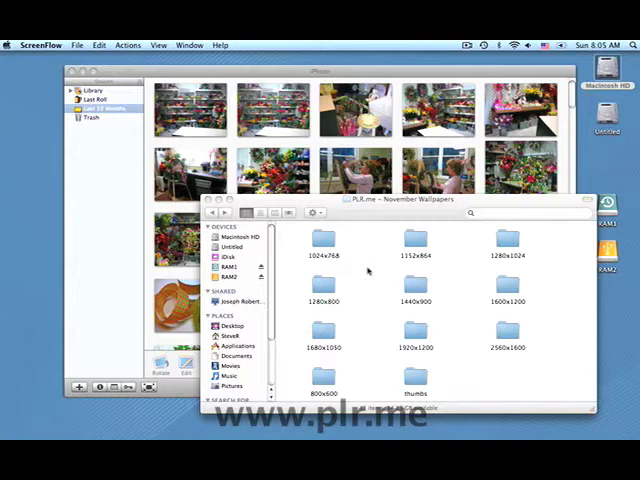
{"action": "mouse_move", "coordinate": [367, 268]}
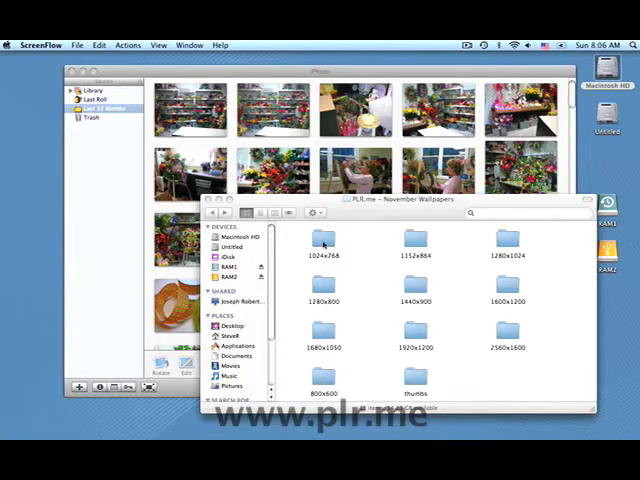
Create a new iMovie HD project named 'Montage' in the chosen location.
{"action": "left_click", "coordinate": [322, 238]}
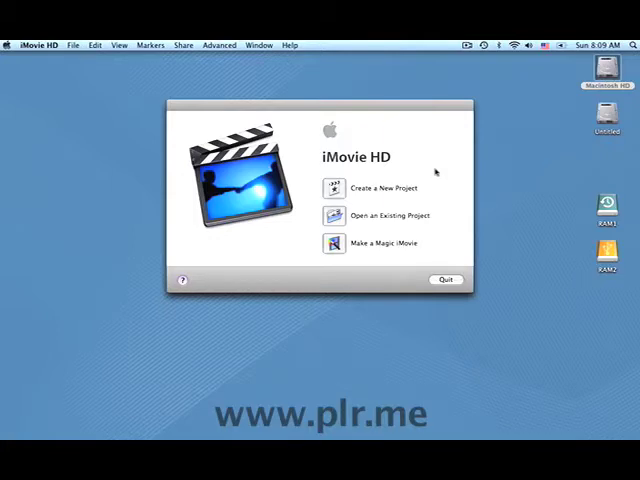
{"action": "left_click", "coordinate": [378, 187]}
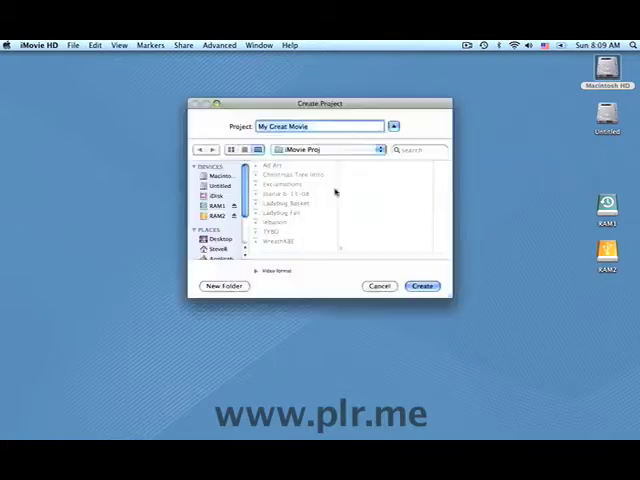
{"action": "left_click", "coordinate": [421, 285]}
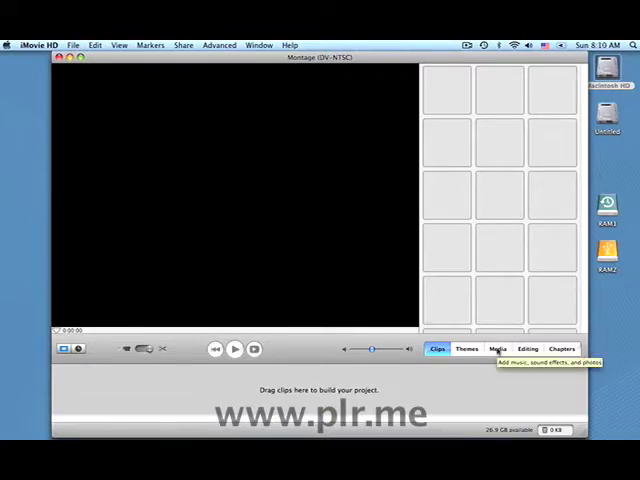
Show the iPhoto Last Roll album in the Photos media browser.
{"action": "left_click", "coordinate": [497, 348]}
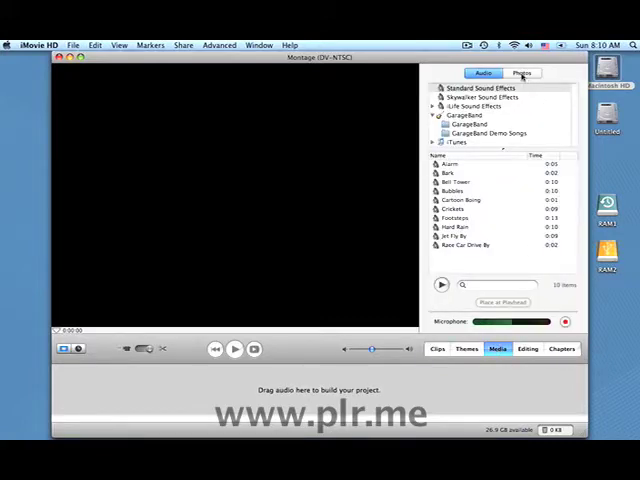
{"action": "left_click", "coordinate": [521, 73]}
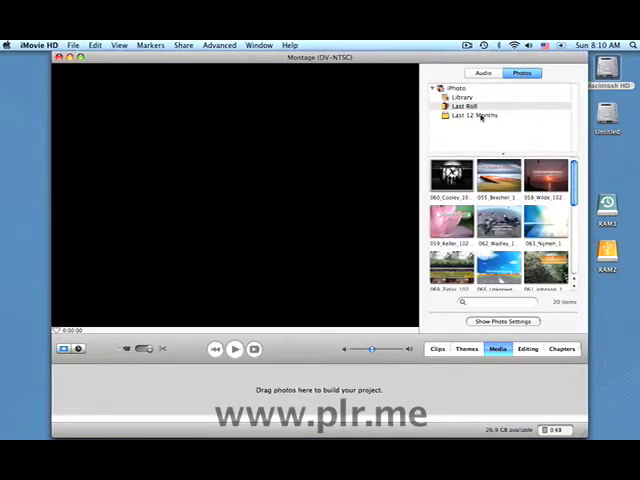
{"action": "left_click", "coordinate": [468, 106]}
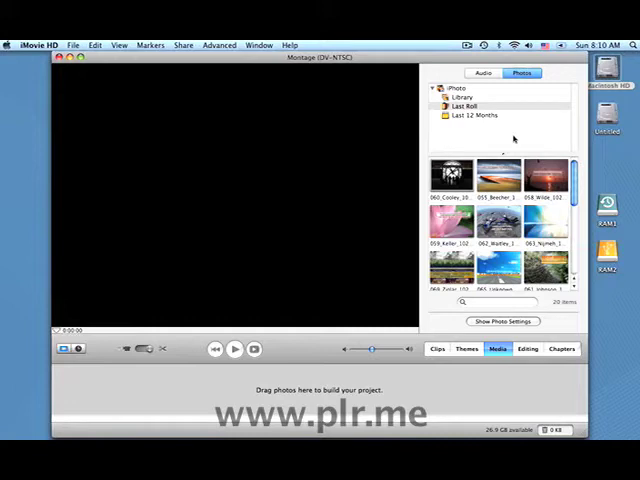
{"action": "mouse_move", "coordinate": [512, 135]}
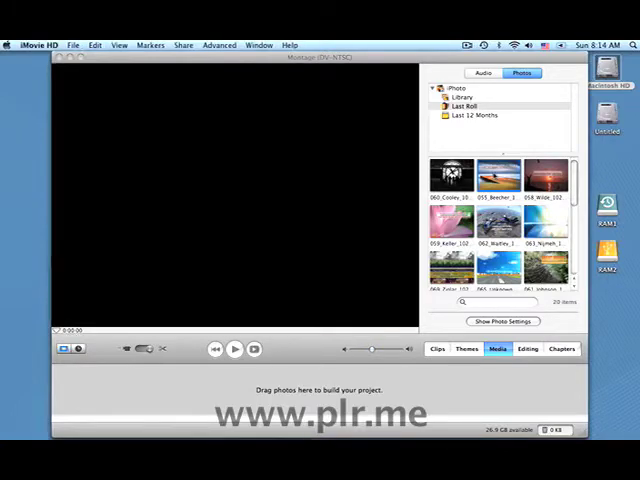
Enable Ken Burns for the Beecher photo, zooming 1.18 to 2.40 over 6:01.
{"action": "left_click", "coordinate": [504, 321]}
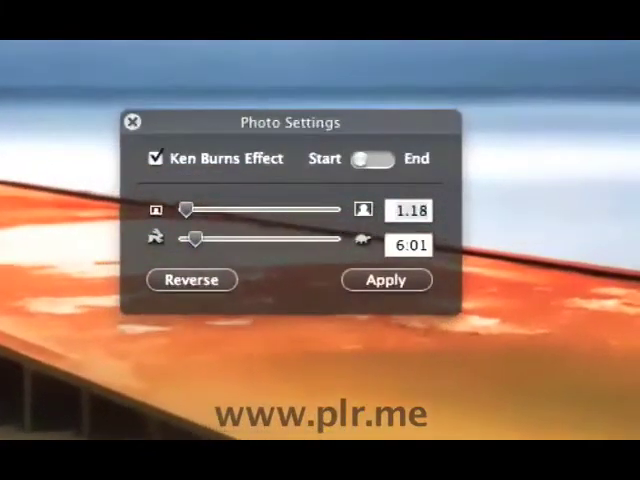
{"action": "left_click_drag", "start_coordinate": [185, 210], "coordinate": [235, 210]}
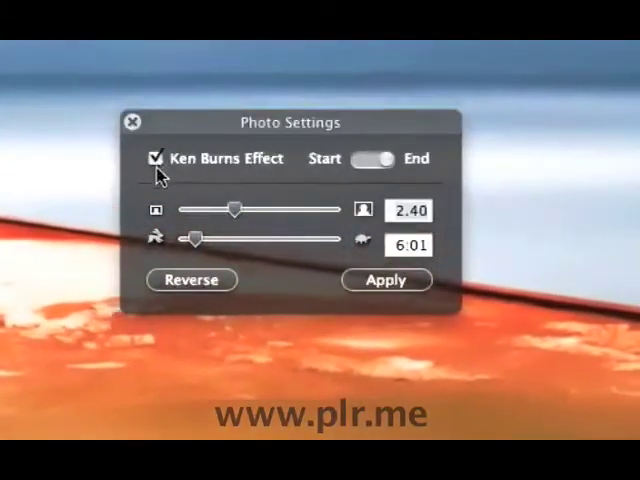
{"action": "mouse_move", "coordinate": [245, 185]}
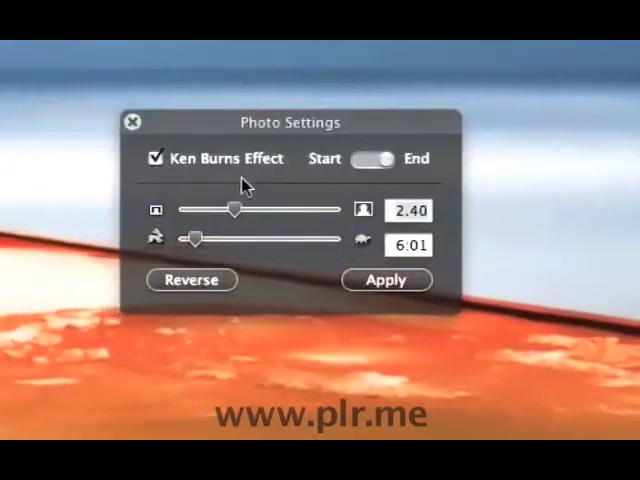
{"action": "mouse_move", "coordinate": [315, 185]}
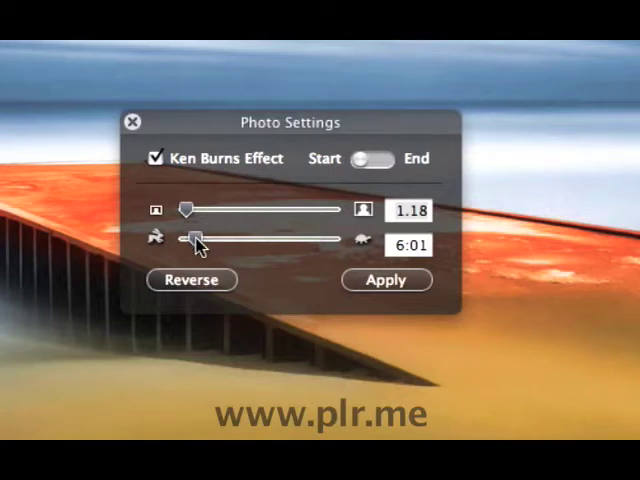
{"action": "mouse_move", "coordinate": [205, 268]}
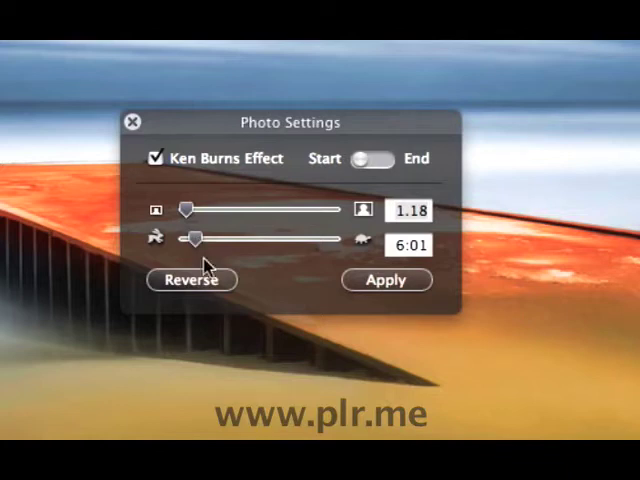
{"action": "mouse_move", "coordinate": [205, 289]}
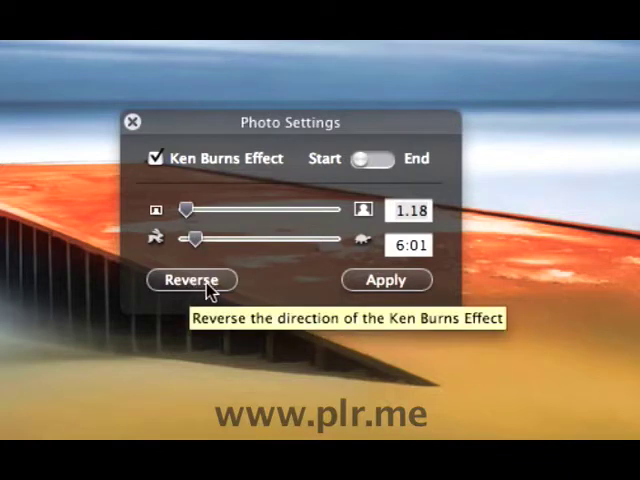
{"action": "mouse_move", "coordinate": [212, 291]}
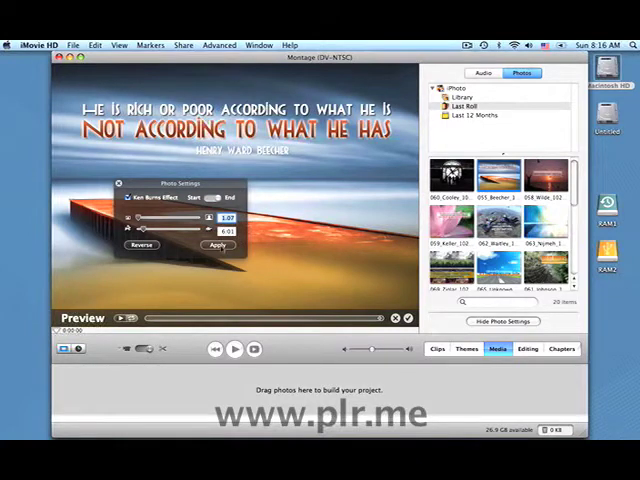
Apply the 6:01 Ken Burns zoom to place the Beecher photo as clip one.
{"action": "left_click", "coordinate": [217, 246]}
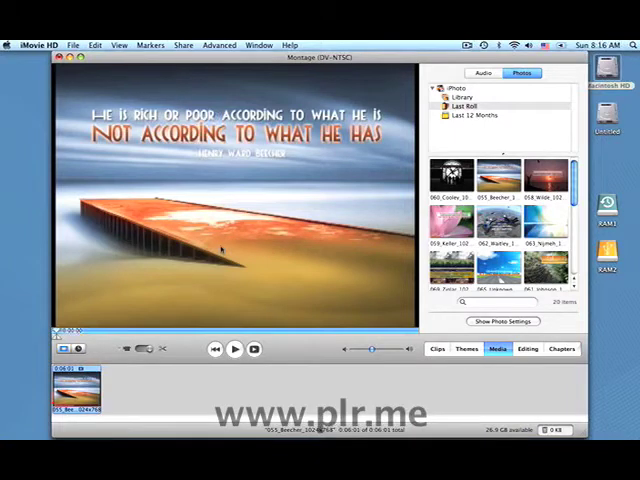
Apply a 2.33, 6:00 Ken Burns zoom to the Keller photo and hide settings.
{"action": "left_click", "coordinate": [504, 321]}
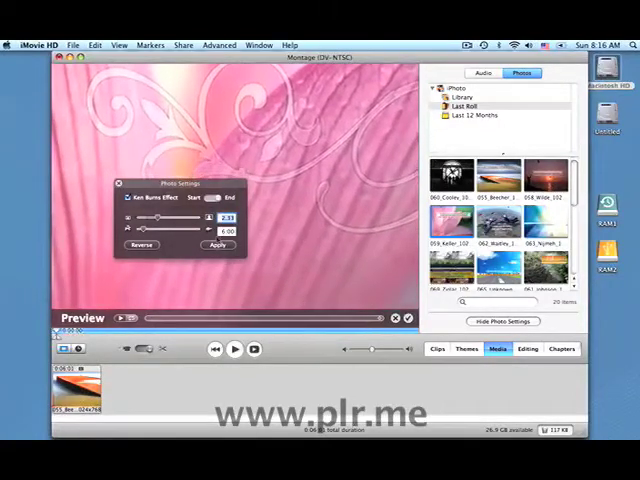
{"action": "left_click", "coordinate": [217, 245]}
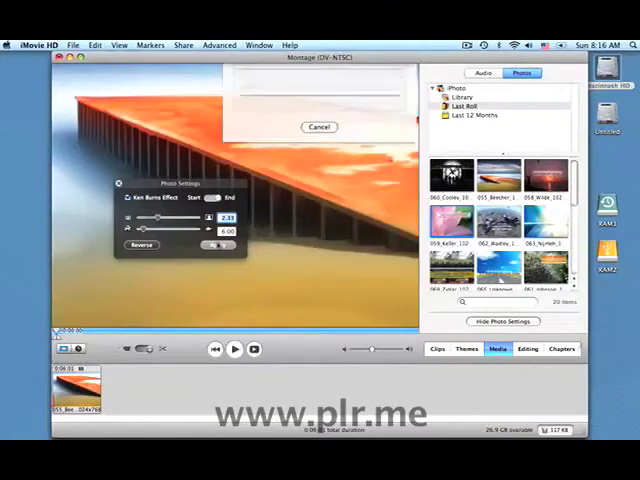
{"action": "left_click", "coordinate": [218, 245]}
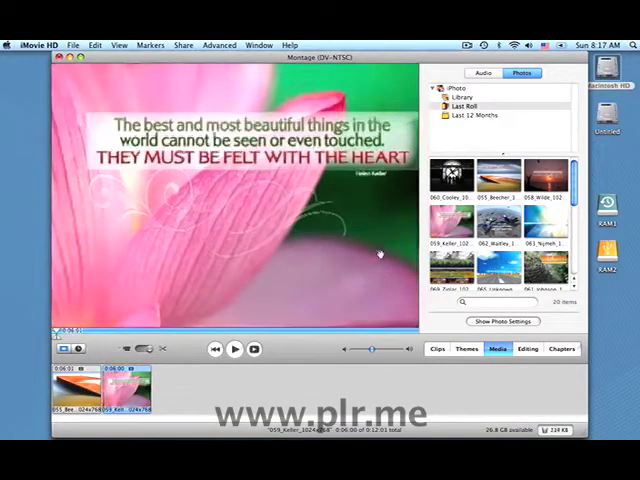
Select the 061_Johnson spider-web photo and add it as the third Ken Burns clip.
{"action": "left_click", "coordinate": [503, 321]}
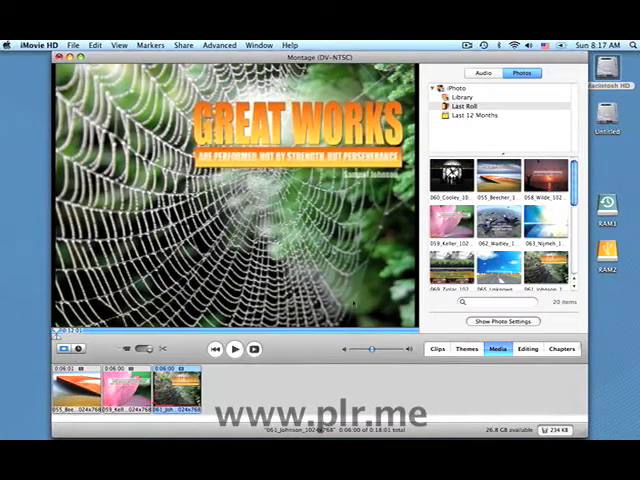
{"action": "mouse_move", "coordinate": [517, 368]}
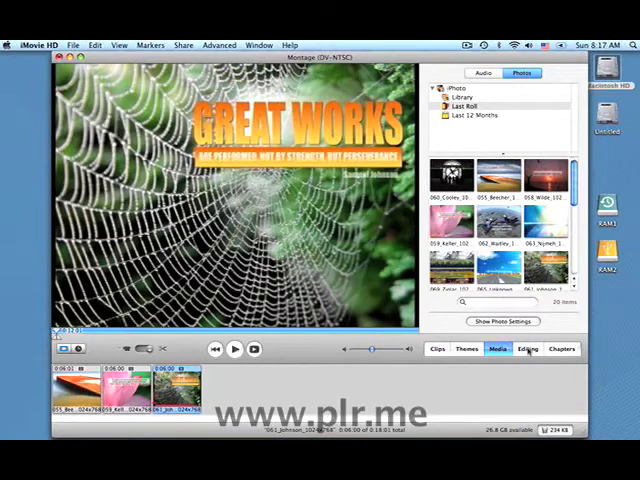
Add Fade In, Cross Dissolve between clips, and a one-second Fade Out.
{"action": "left_click", "coordinate": [528, 348]}
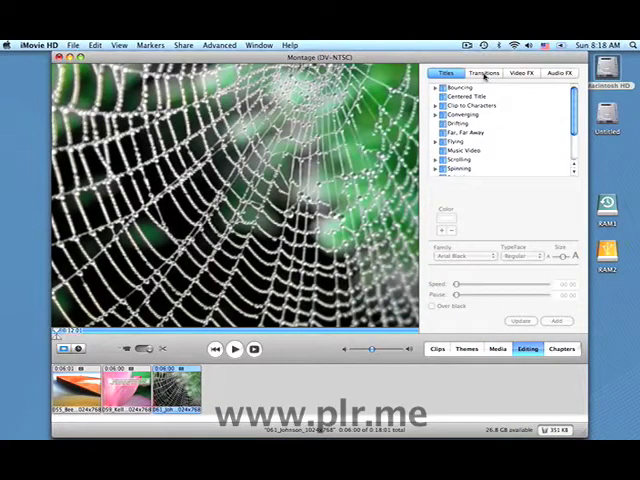
{"action": "left_click", "coordinate": [483, 72]}
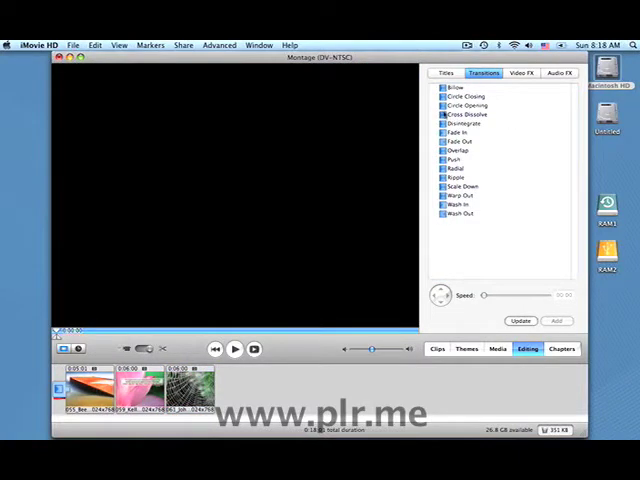
{"action": "left_click", "coordinate": [457, 133]}
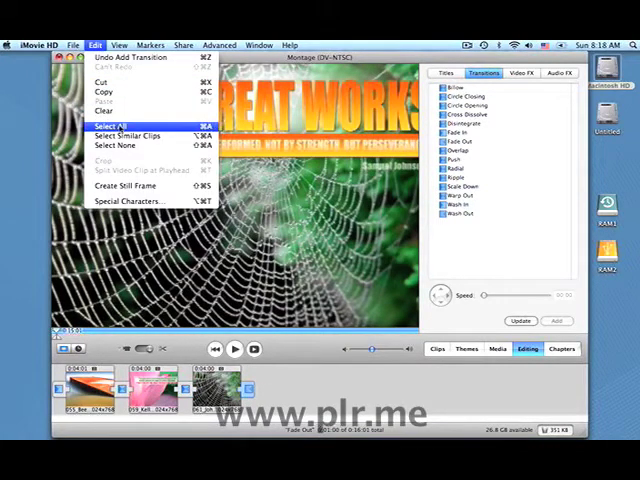
{"action": "left_click", "coordinate": [117, 121]}
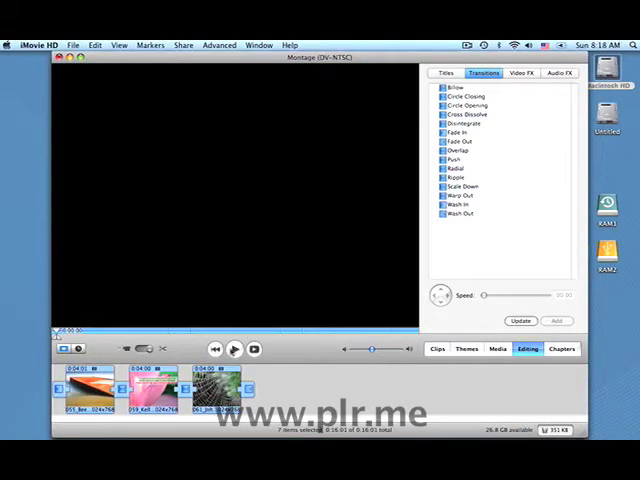
{"action": "left_click", "coordinate": [233, 348]}
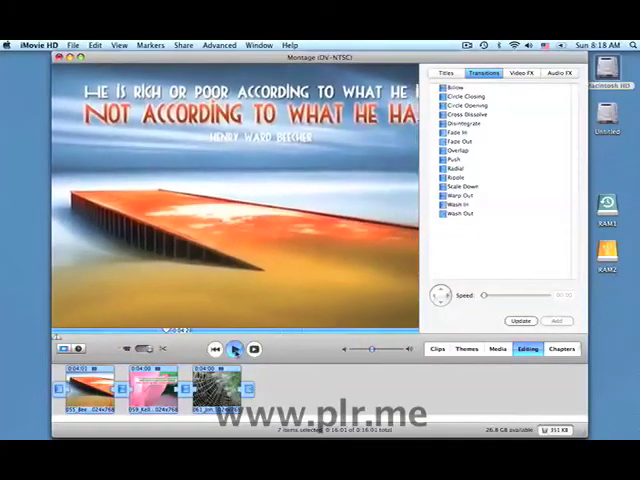
{"action": "left_click", "coordinate": [236, 348]}
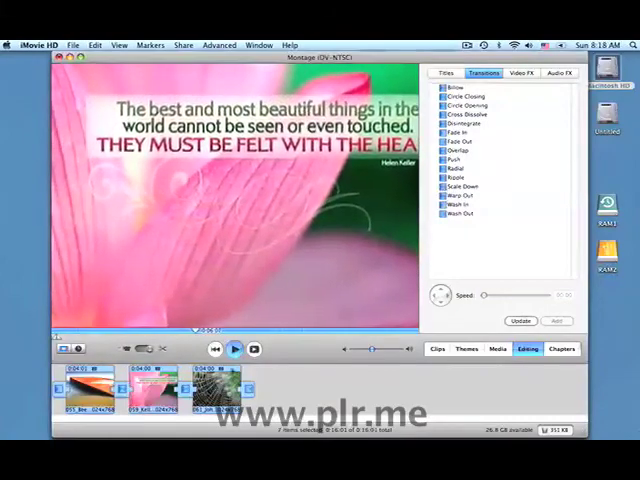
{"action": "left_click", "coordinate": [210, 385]}
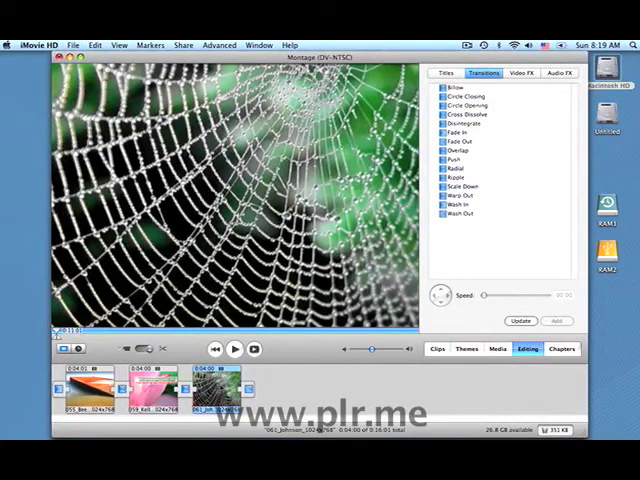